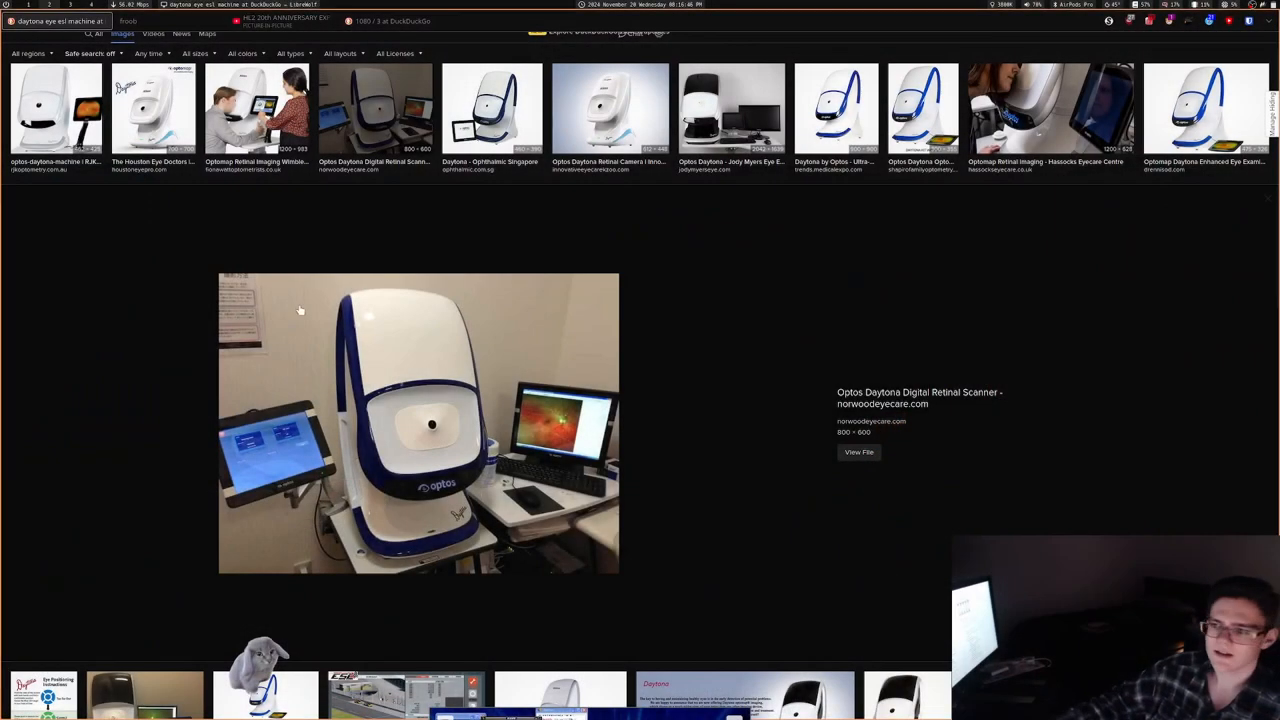
Step: Preview the first result, the optos-daytona-machine photo from RJK Optometry Coffs Harbour
click(56, 110)
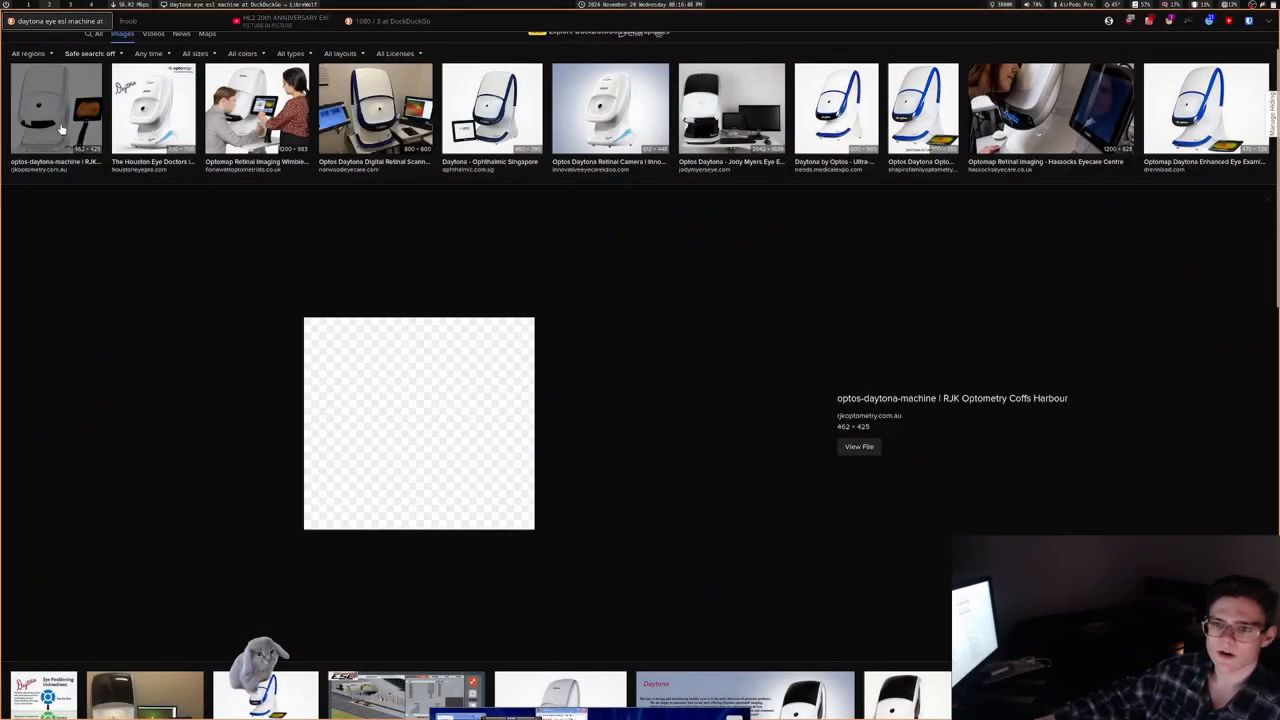